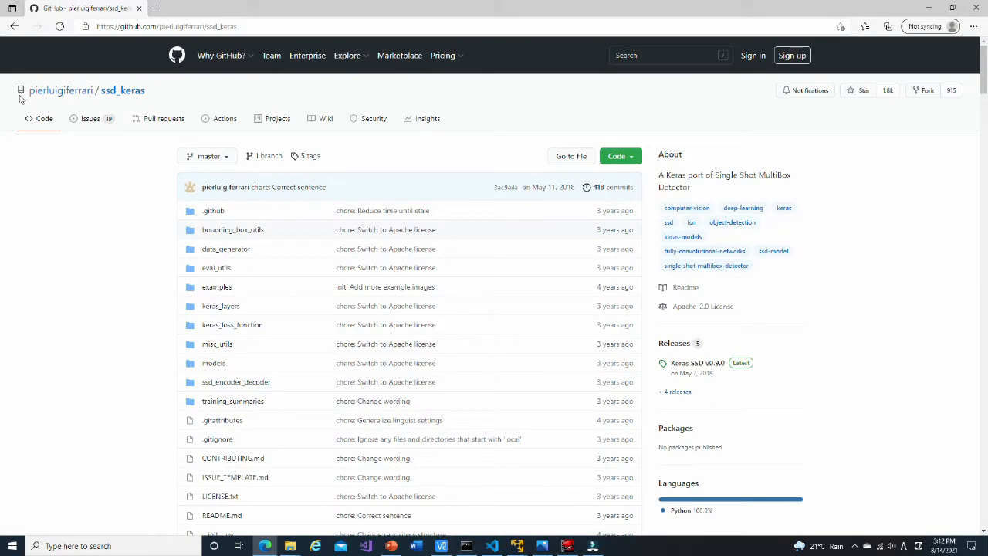
mouse_move(170, 86)
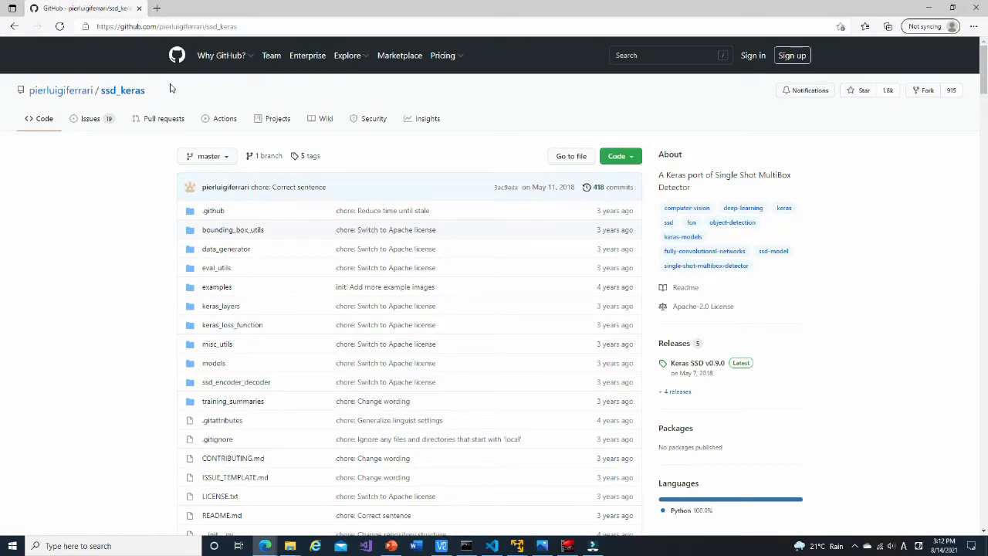
mouse_move(270, 111)
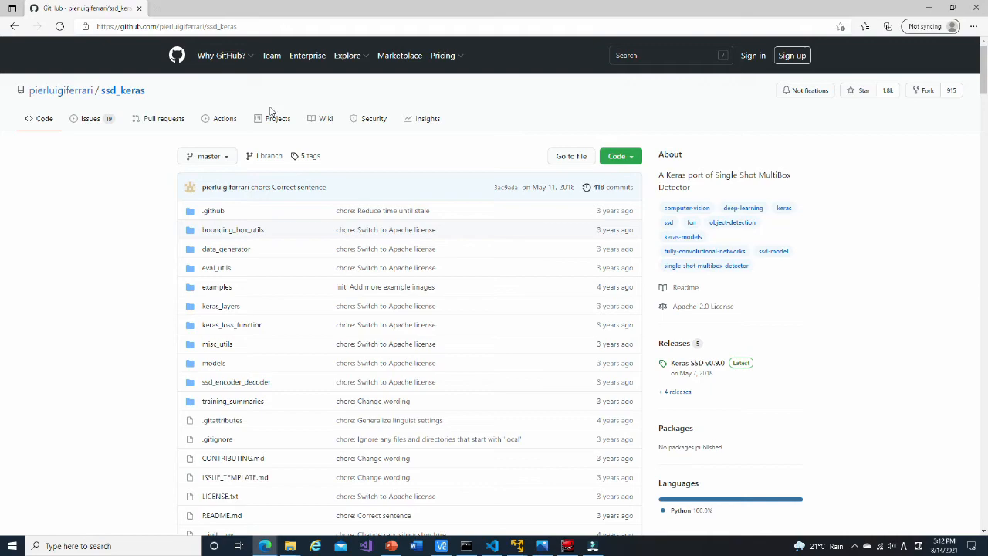
Step: Scroll the ssd_keras README down through Dependencies and How to use it, then bring up the local ssd_keras-master folder
scroll("down", 3)
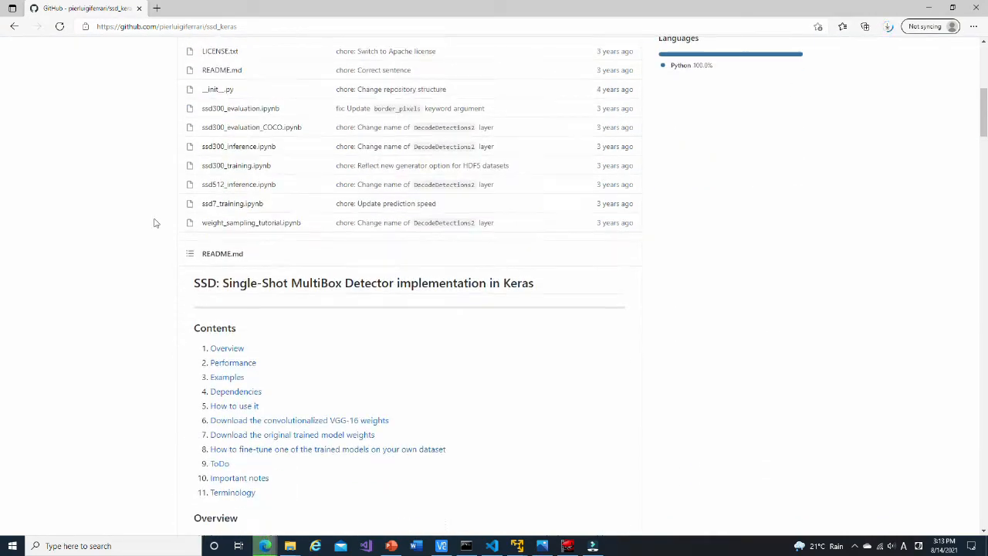
scroll("down", 3)
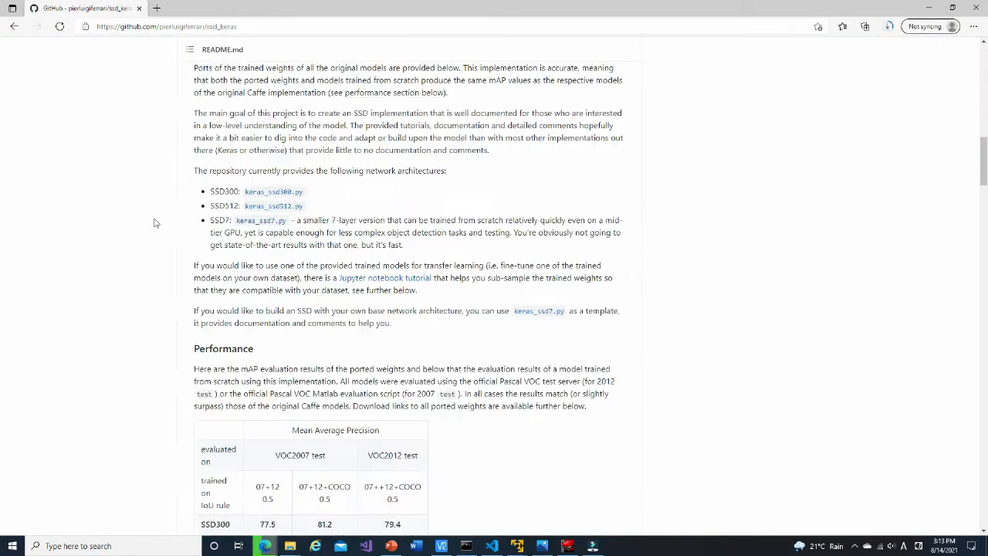
scroll("down", 3)
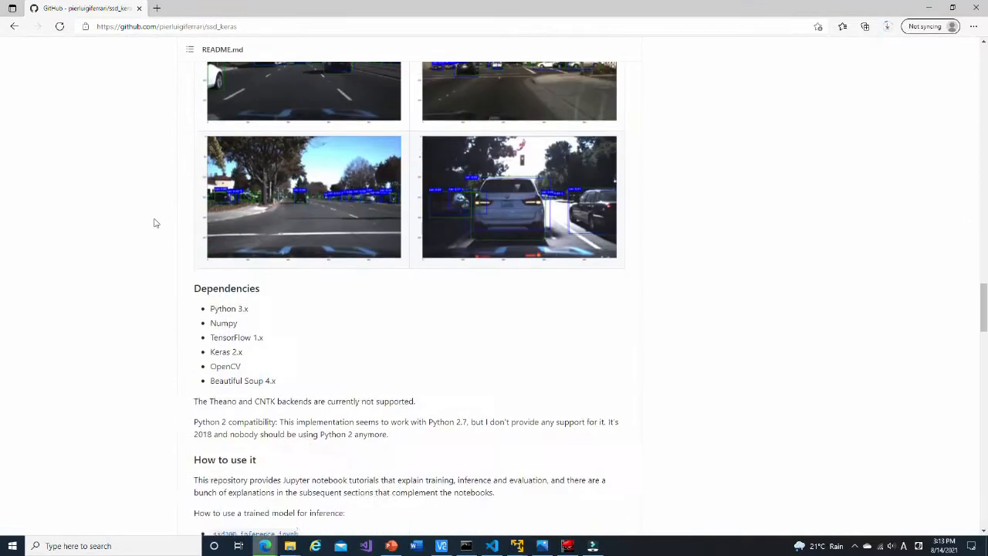
scroll("down", 3)
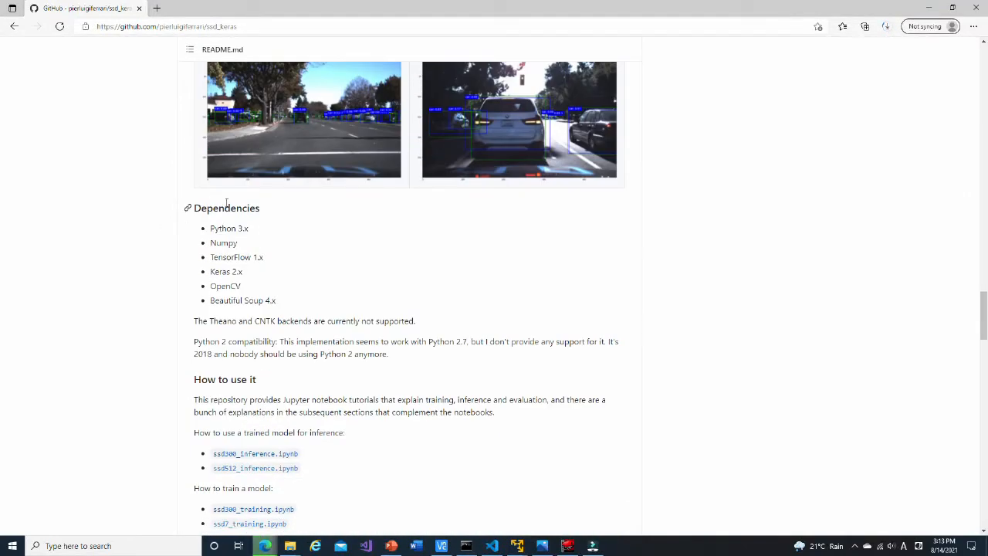
mouse_move(229, 315)
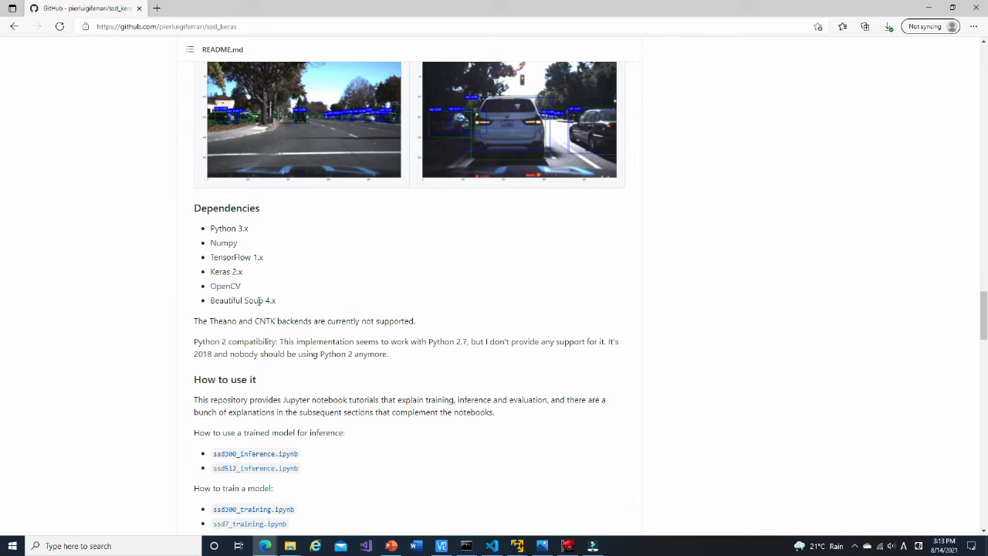
mouse_move(174, 293)
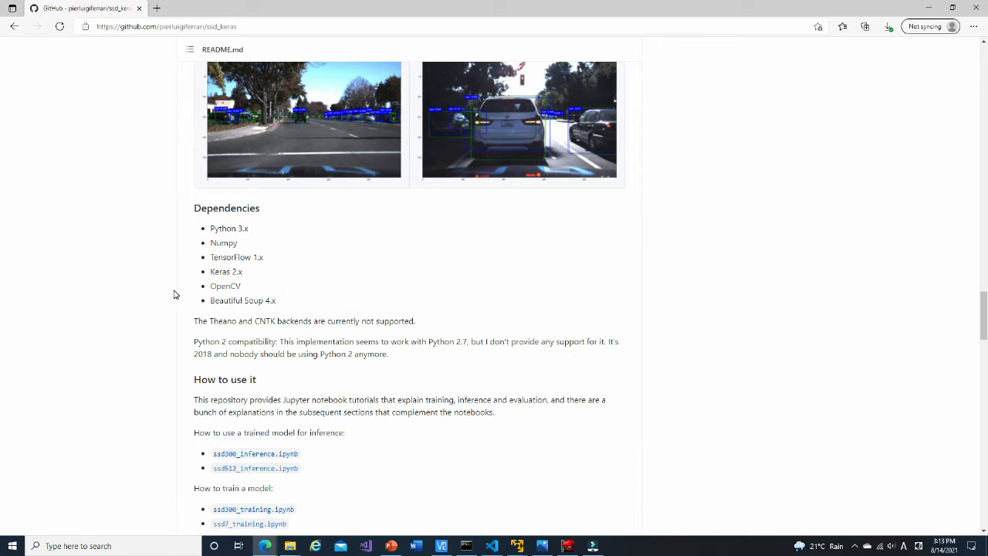
left_click(291, 546)
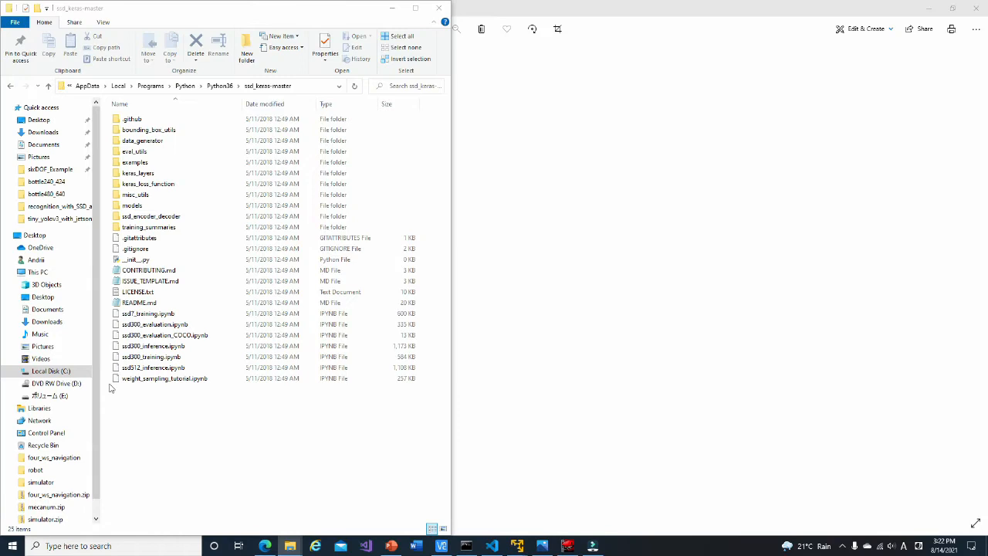
Step: Look over the ssd_keras-master folder contents and return to the ssd_keras GitHub page via Edge
left_click(137, 173)
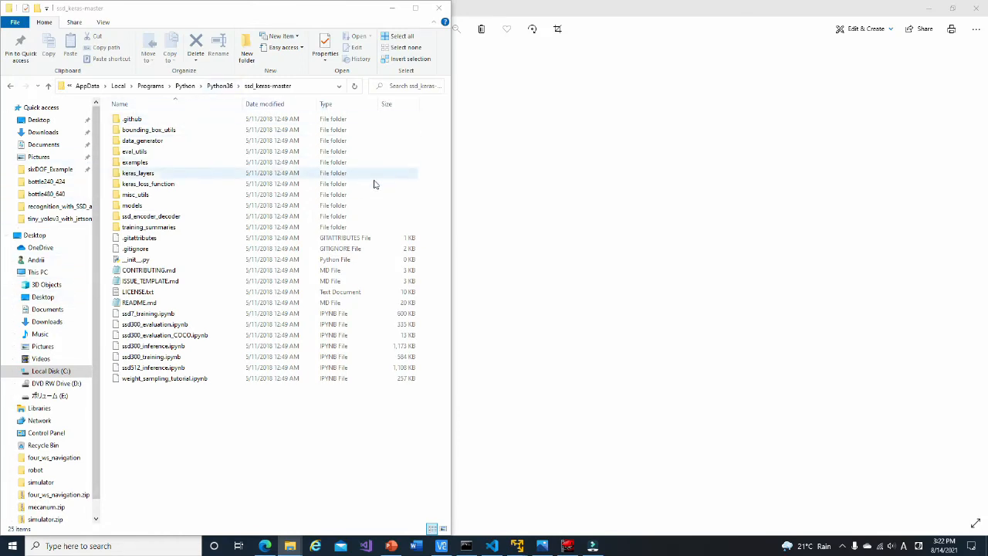
left_click(216, 411)
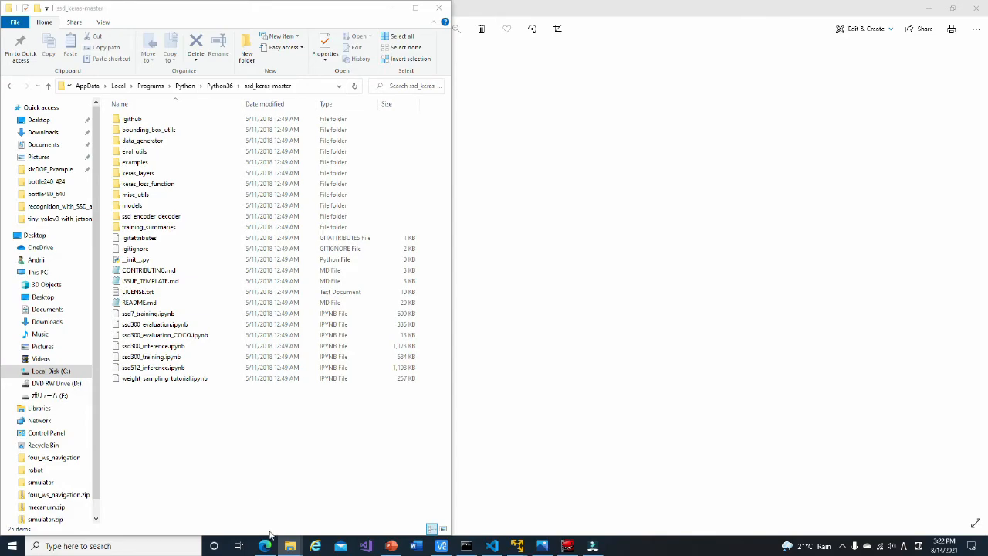
left_click(266, 547)
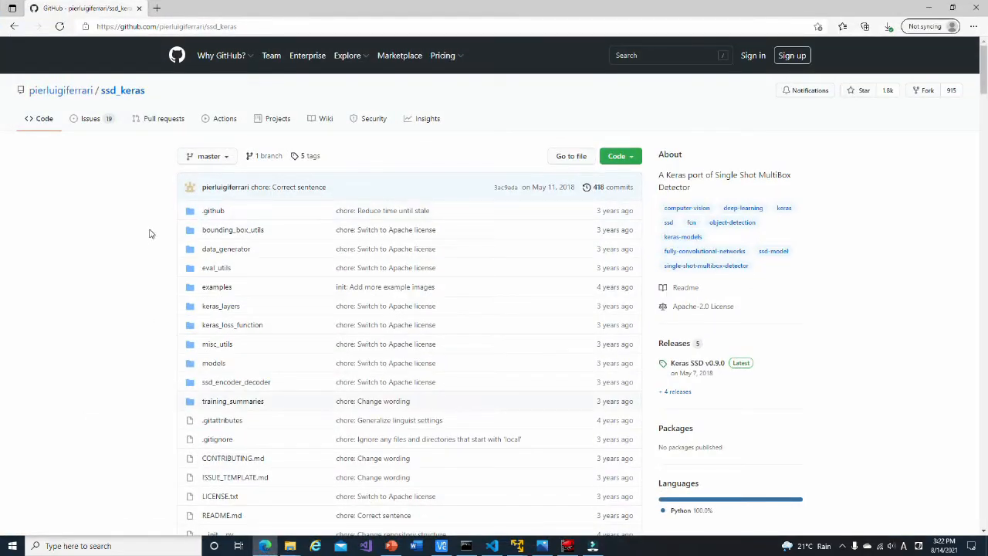
Step: Download the 07+12 SSD300 weights VGG_VOC0712_SSD_300x300_iter_120000.h5 from Google Drive
scroll("down", 3)
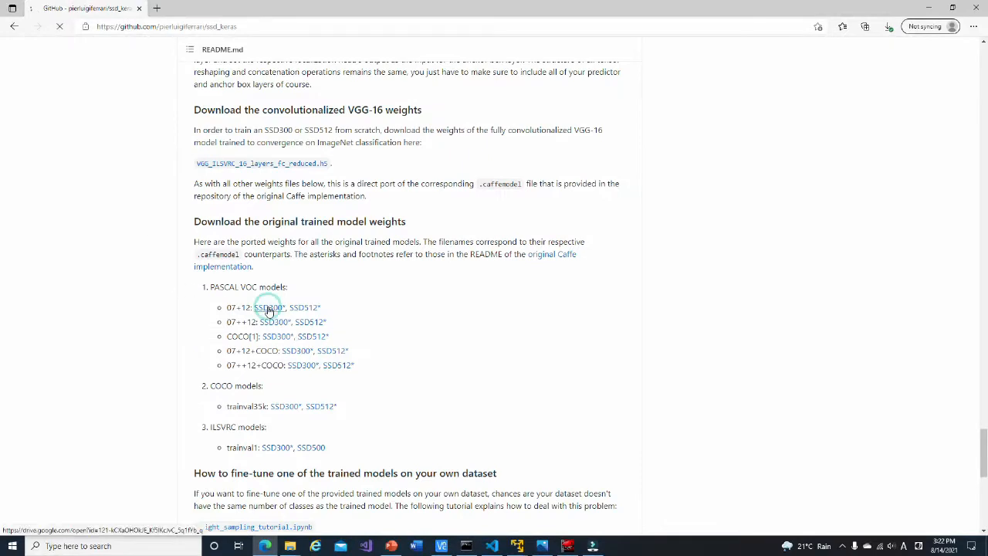
left_click(269, 307)
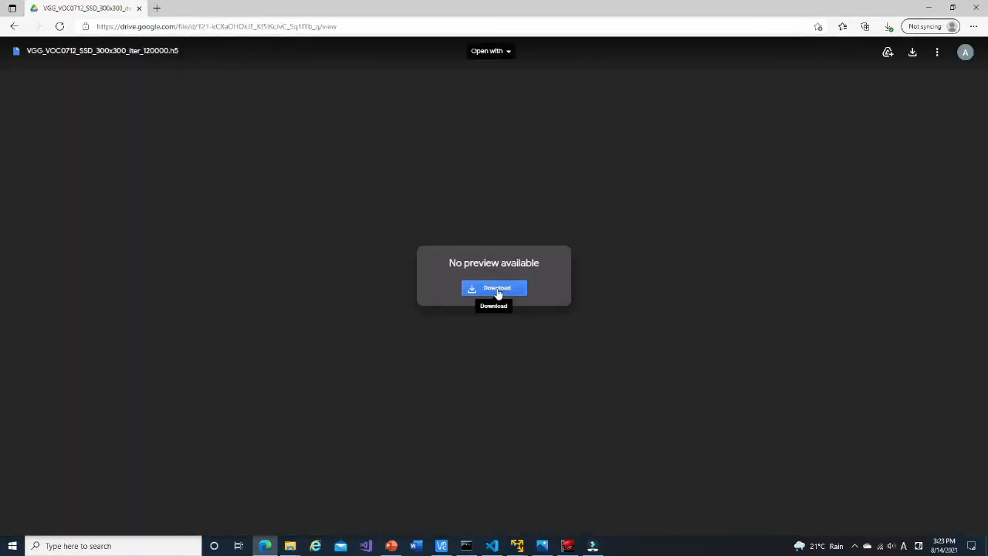
left_click(494, 289)
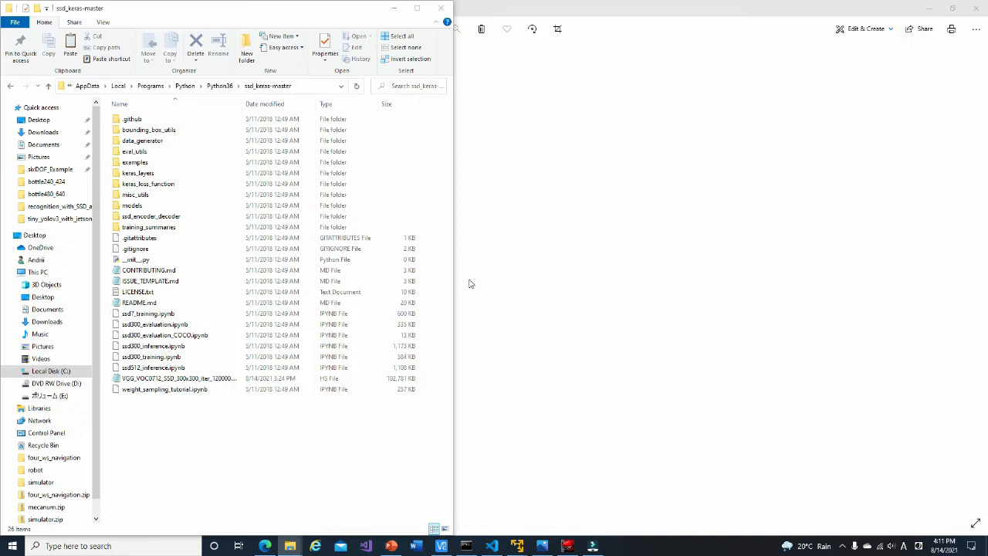
Step: Locate the downloaded weights, then open ssd300_inference.ipynb with Code from the ssd_keras-master folder
left_click(179, 378)
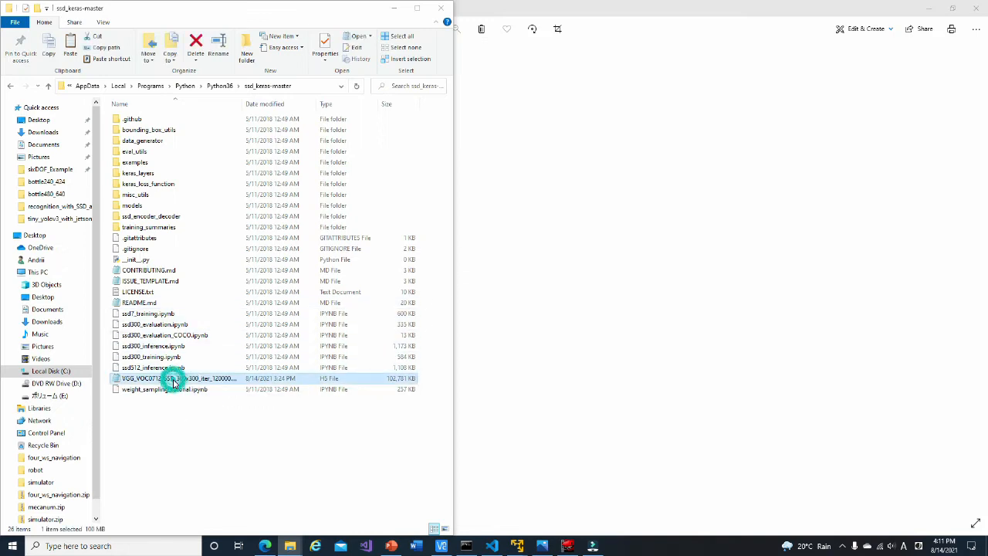
mouse_move(165, 389)
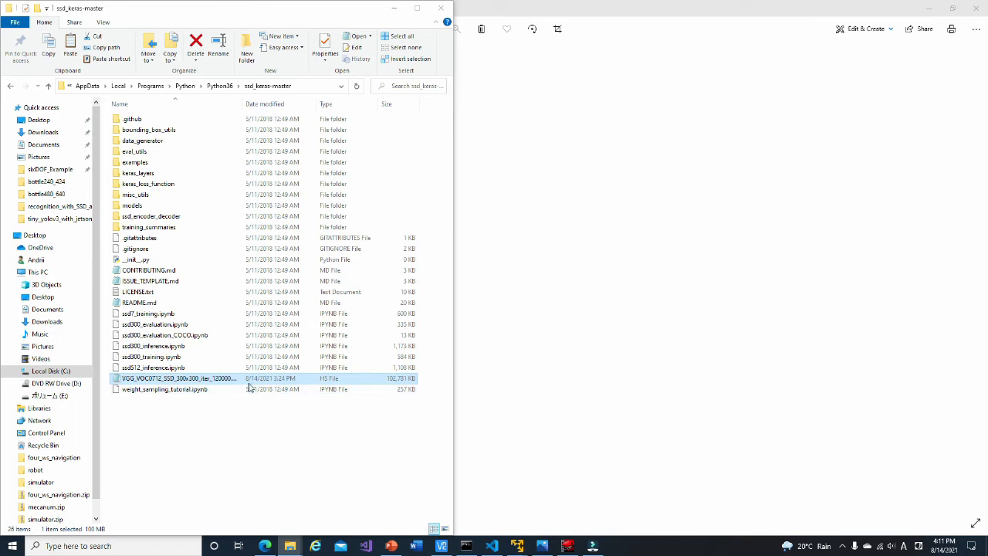
left_click(169, 417)
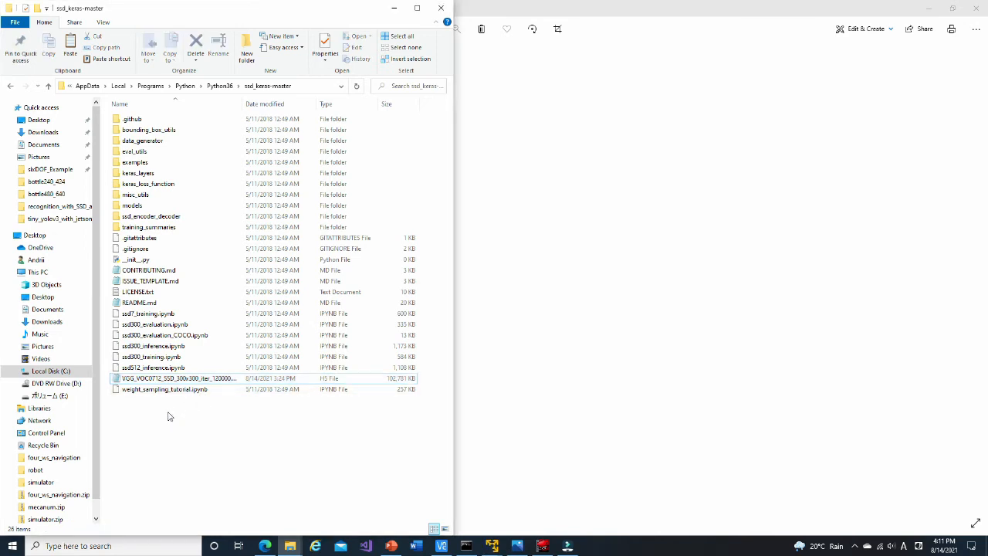
right_click(153, 346)
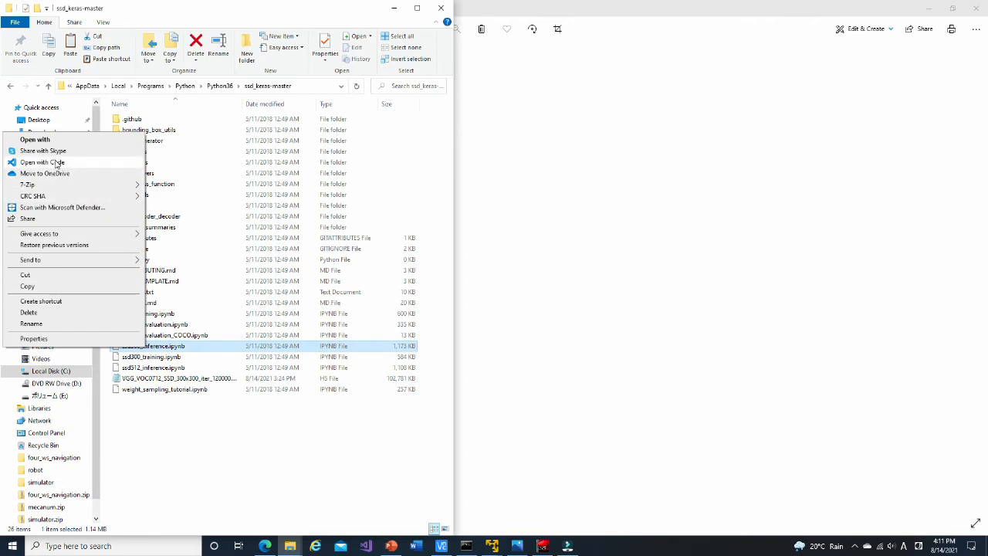
left_click(43, 162)
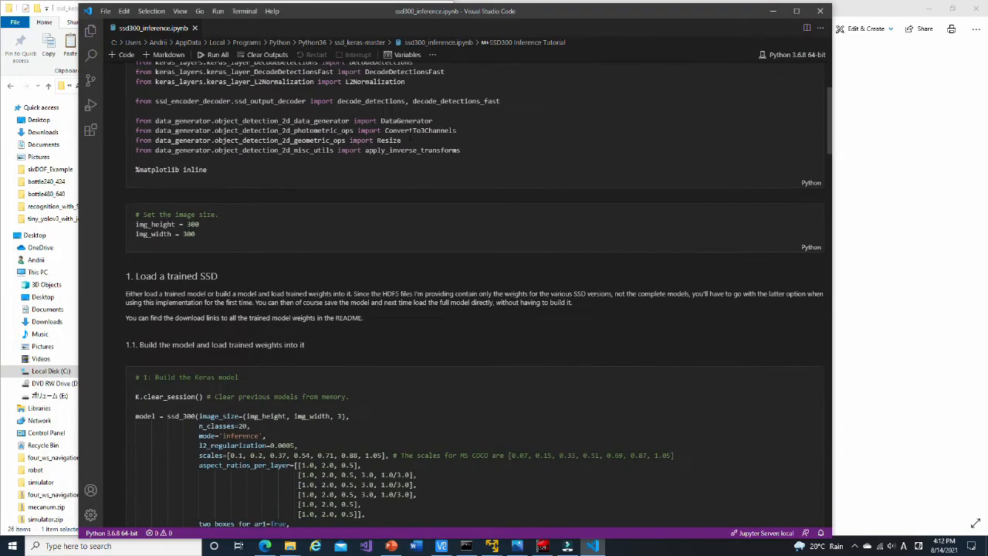
Step: Scroll through the notebook's Load a trained SSD, Load some images and Make predictions cells
scroll("down", 3)
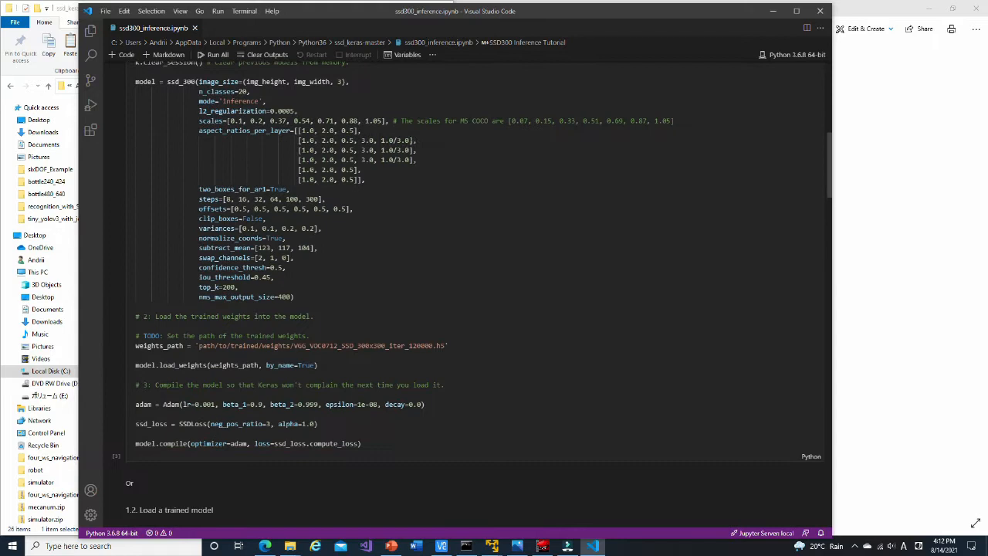
scroll("down", 3)
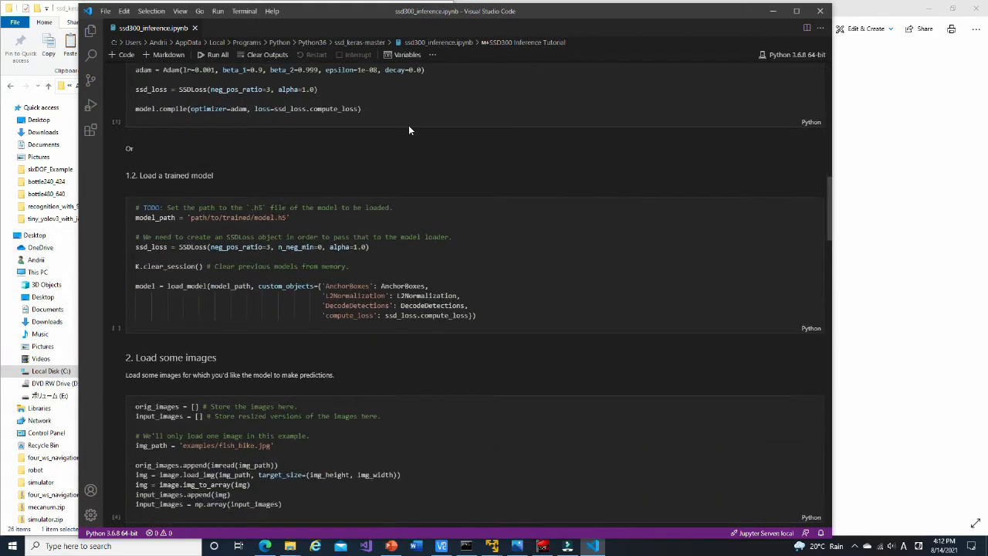
scroll("down", 3)
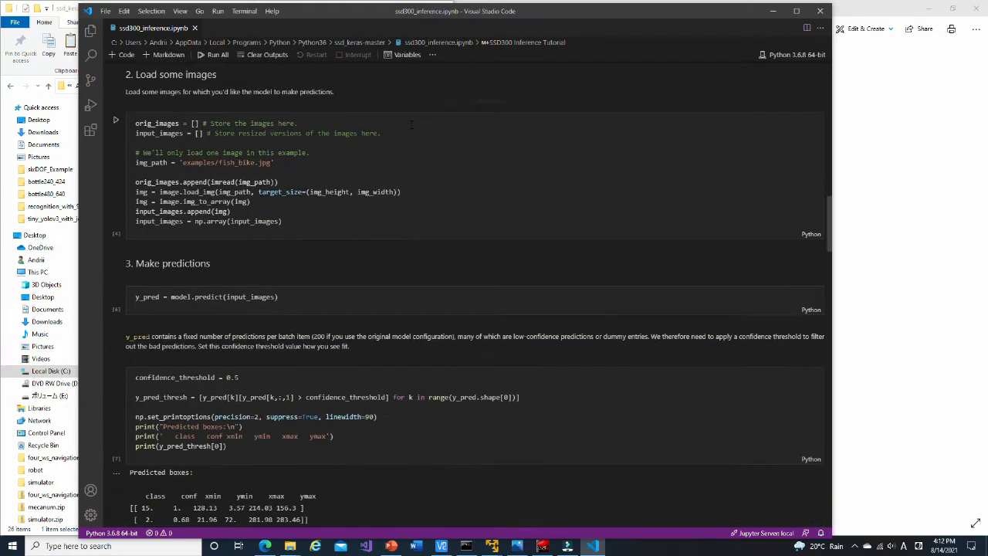
scroll("down", 3)
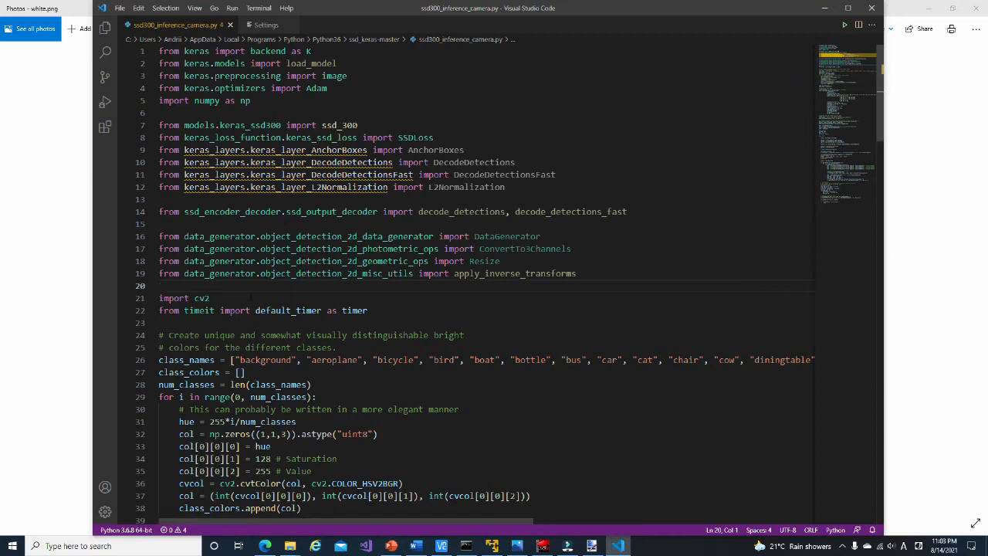
left_click_drag(159, 298, 241, 311)
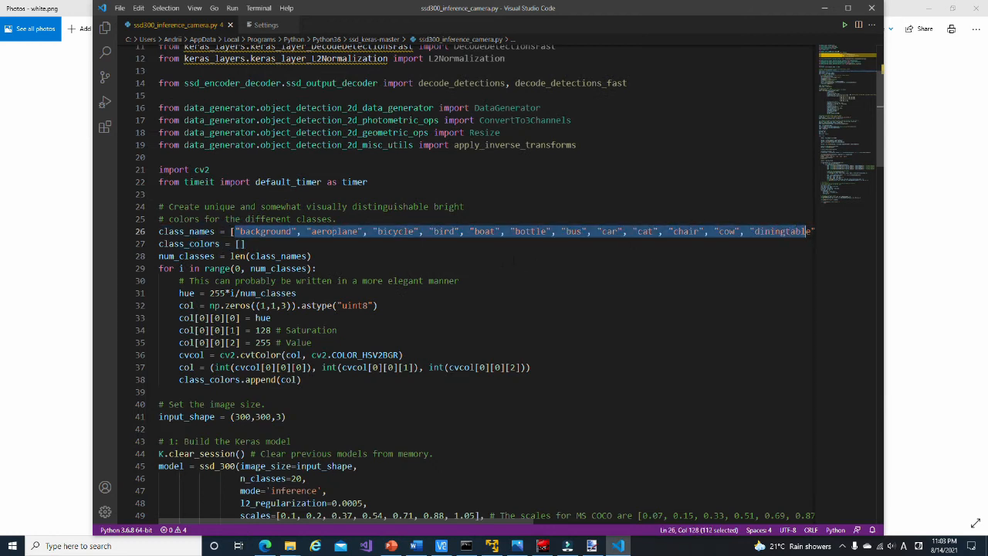
left_click(315, 268)
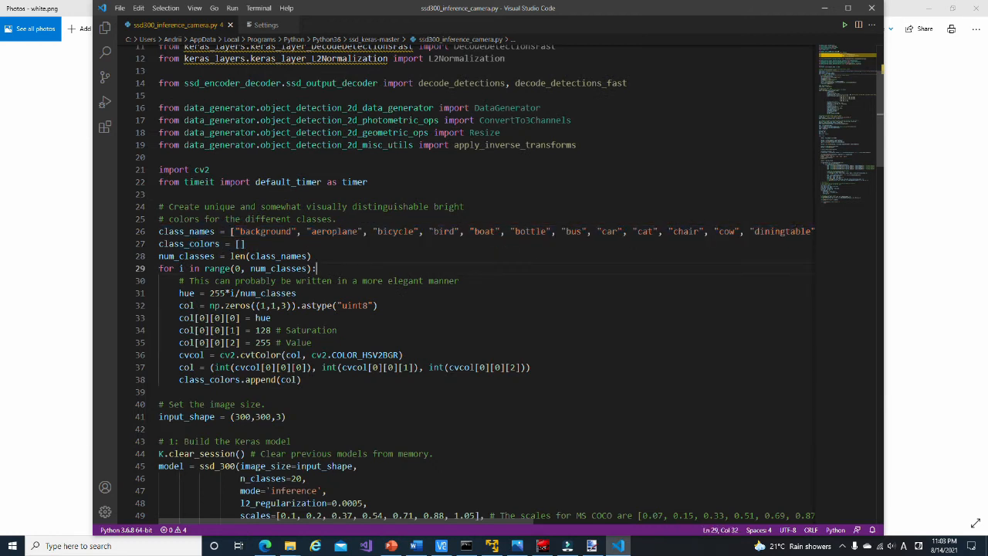
left_click_drag(159, 269, 398, 367)
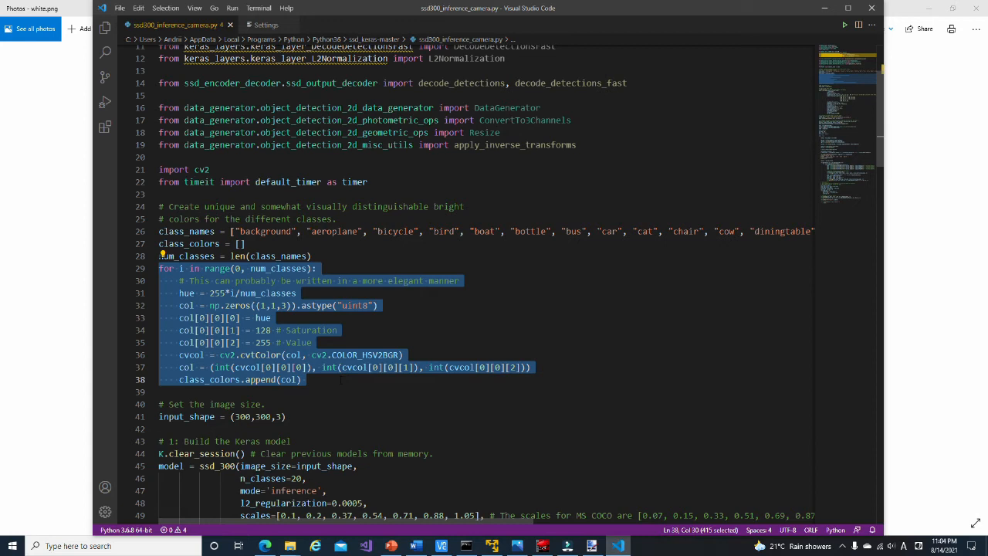
scroll("down", 3)
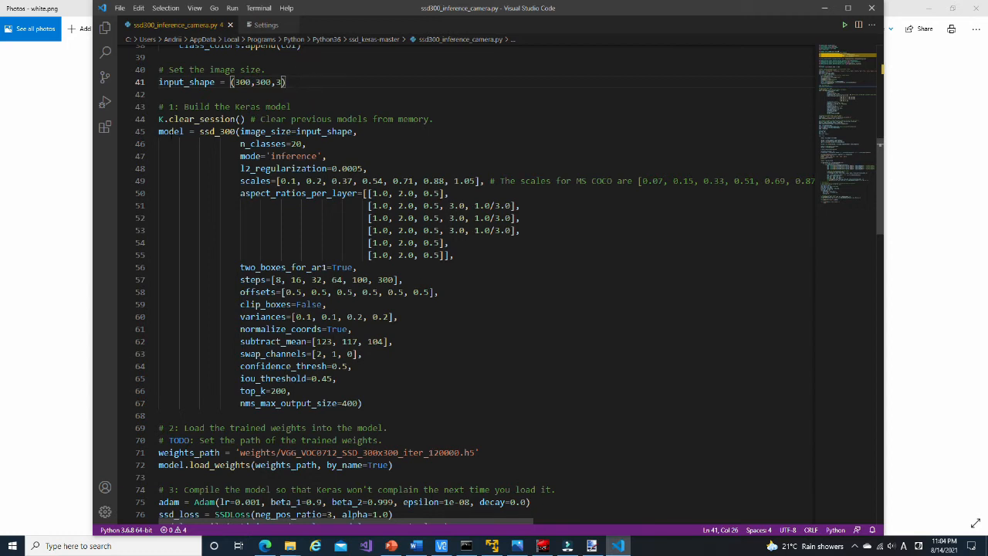
left_click_drag(157, 131, 343, 180)
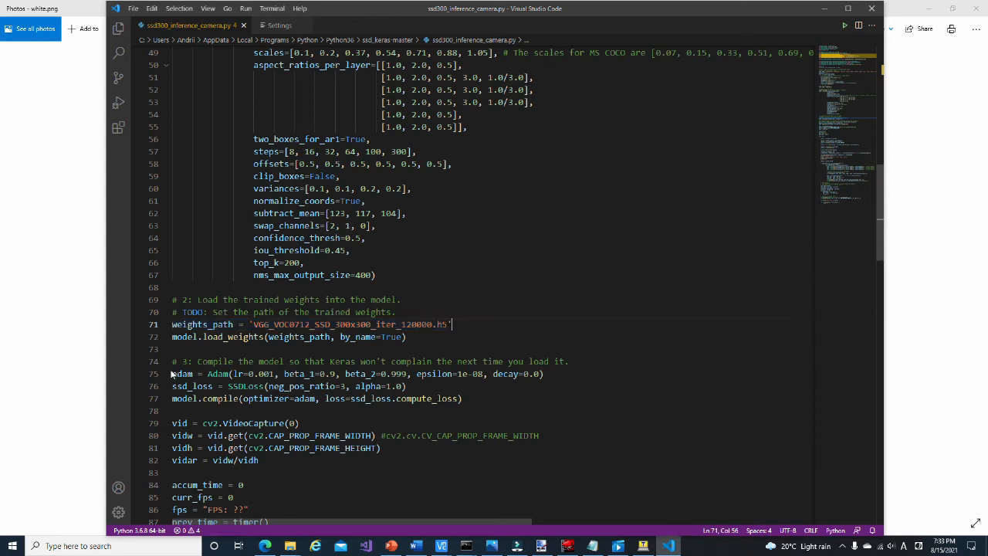
left_click_drag(172, 373, 317, 399)
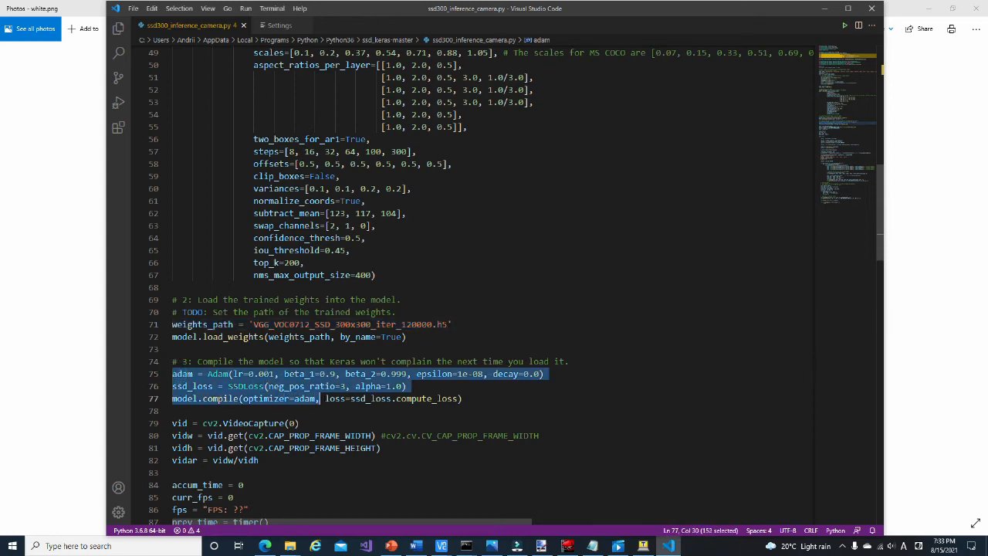
left_click_drag(318, 399, 456, 399)
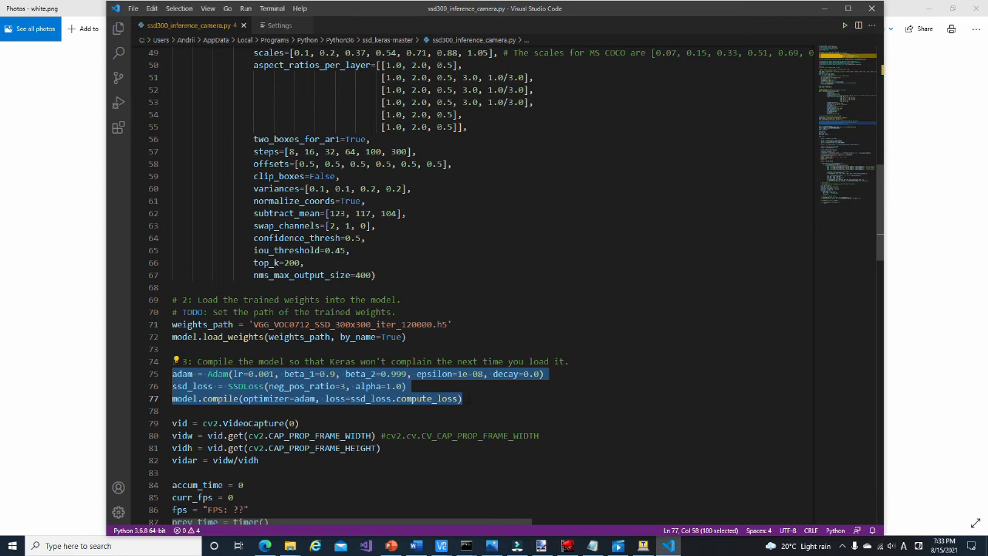
scroll("down", 3)
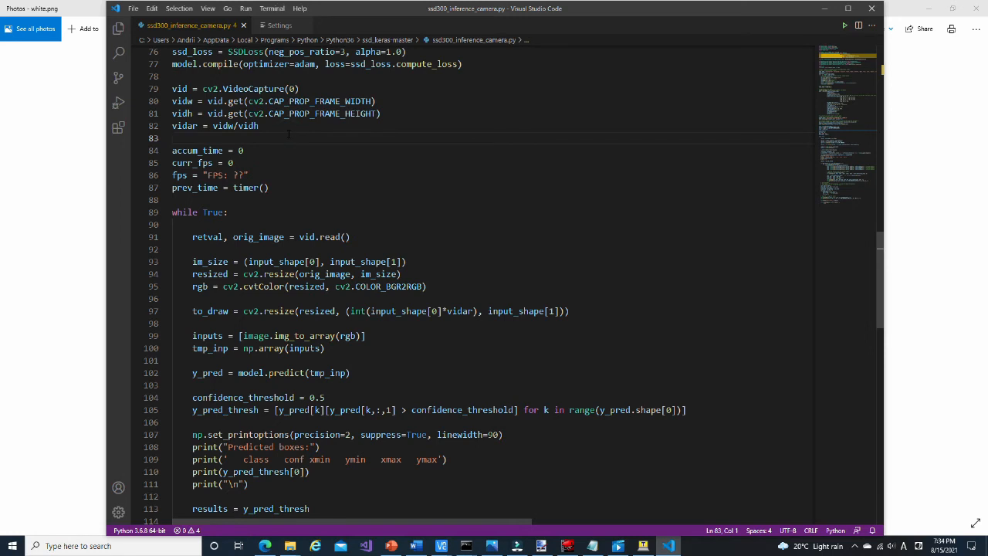
Step: Select the frame resize lines in the loop, then begin the python ssd300_inference_camera.py command in Command Prompt
scroll("down", 3)
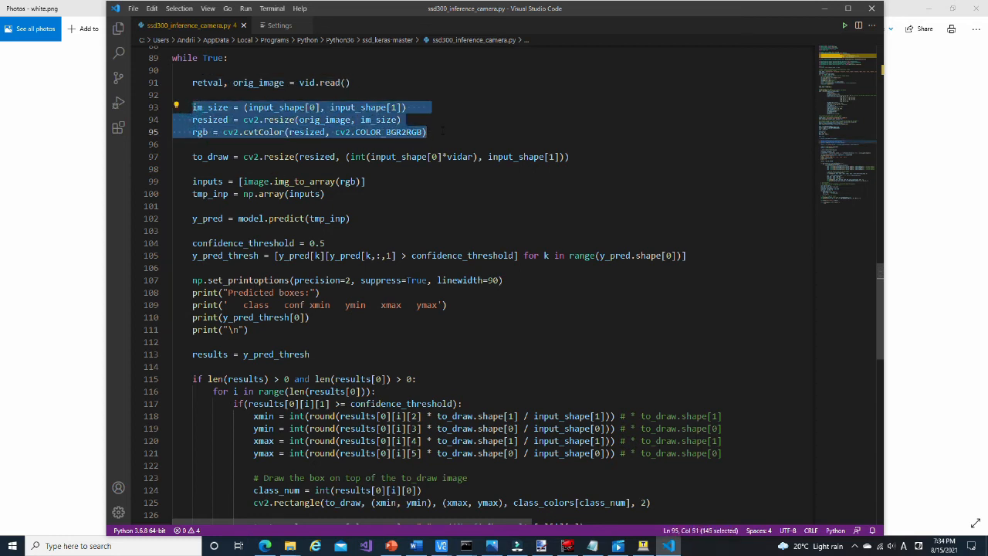
left_click(426, 132)
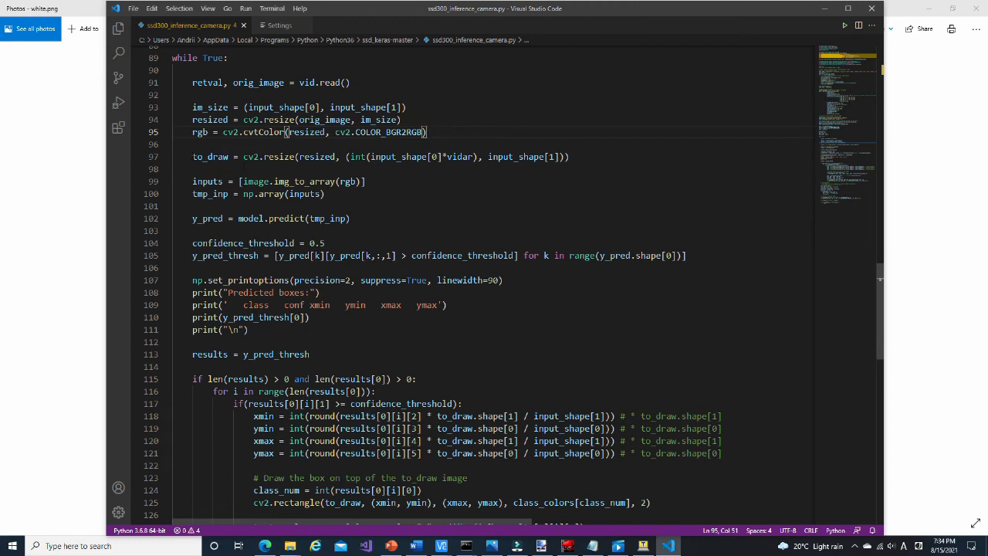
left_click_drag(192, 242, 544, 256)
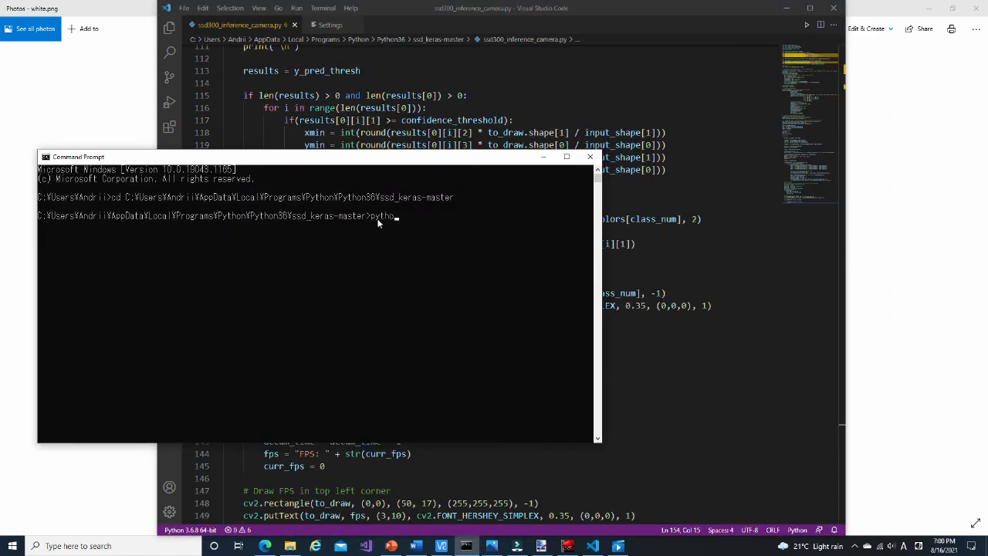
type("ssd300_in")
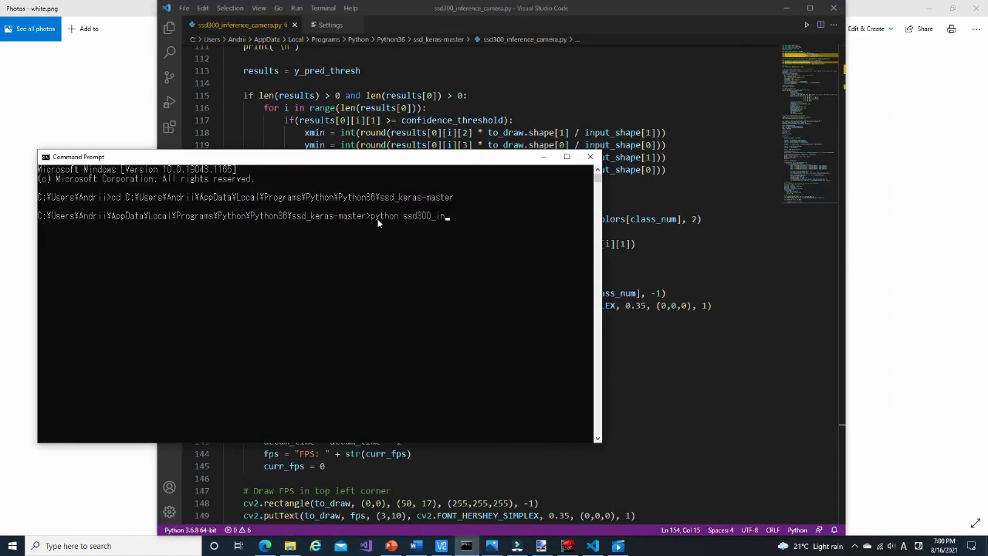